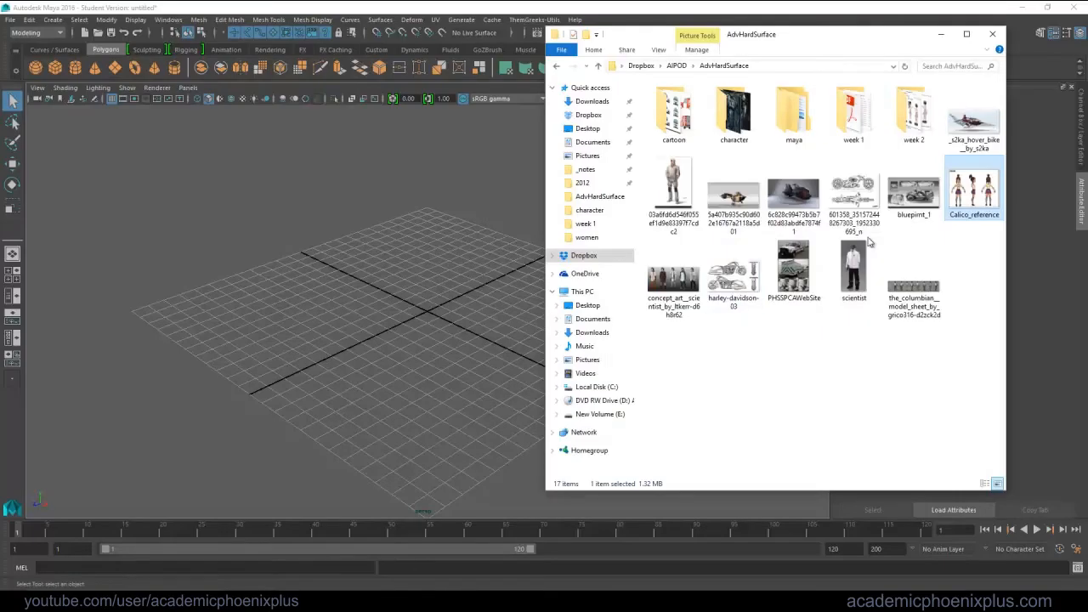
# Navigate through AdvHardSurface > maya > Calico into the sourceimages folder with the reference images
pyautogui.doubleClick(972, 185)
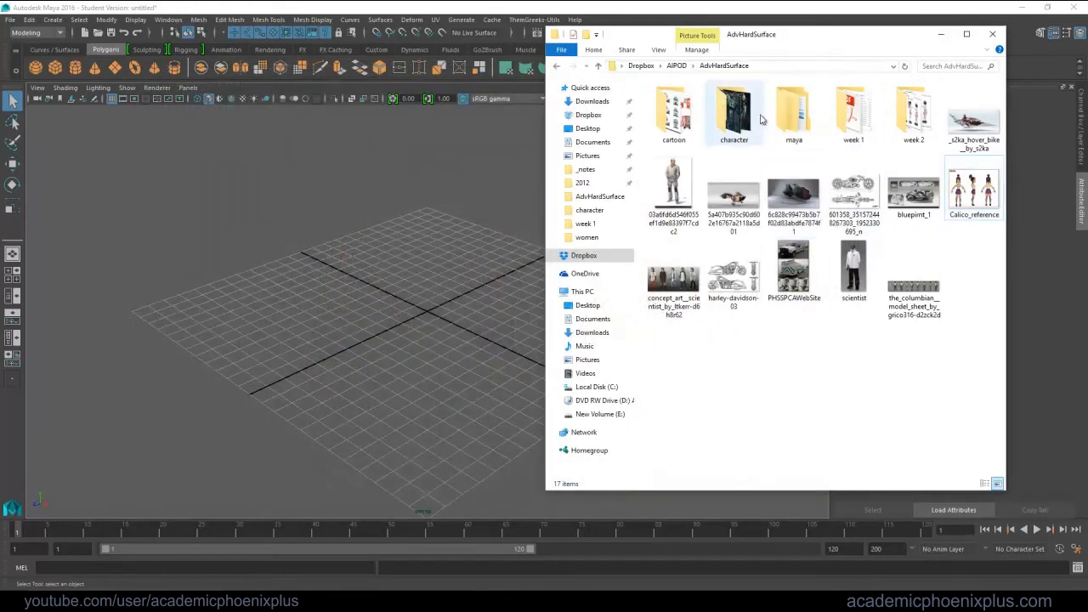
pyautogui.click(674, 111)
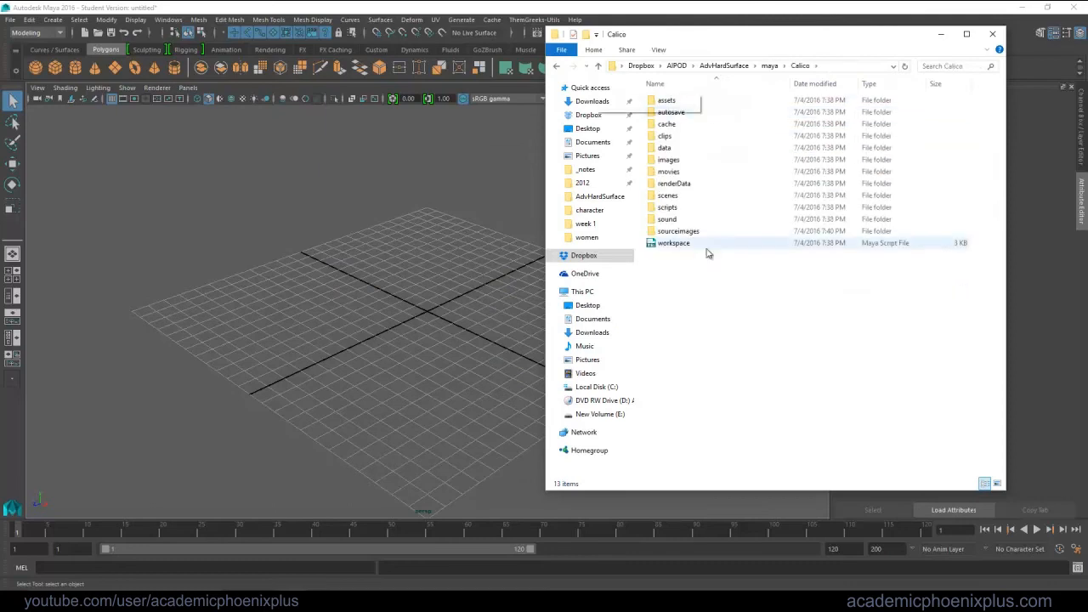
pyautogui.doubleClick(676, 232)
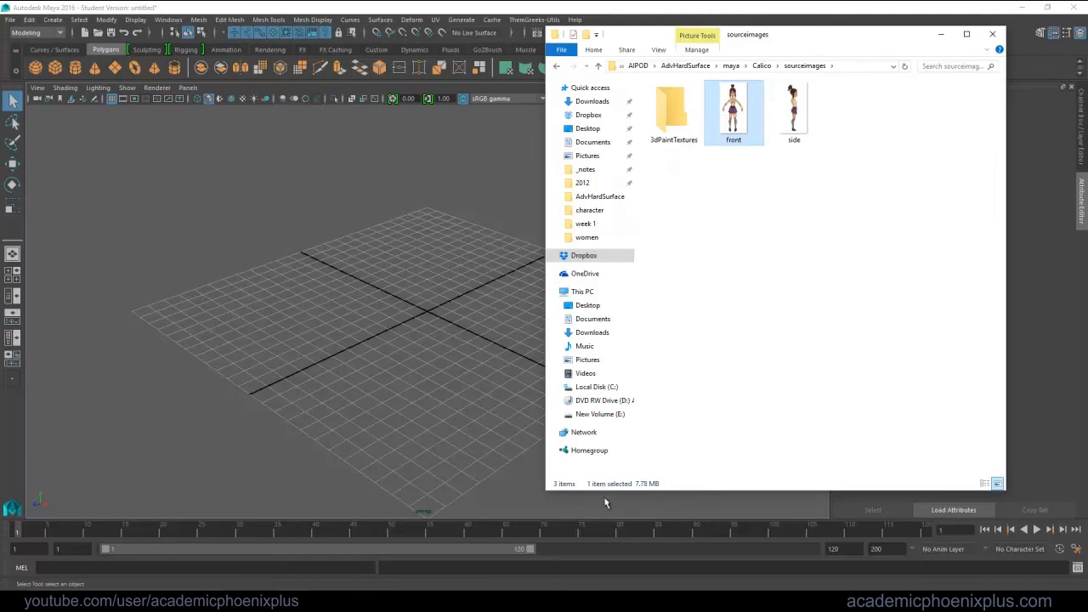
# Show the front image's Properties > Details, reading its 1203 × 2256 pixel dimensions
pyautogui.rightClick(733, 111)
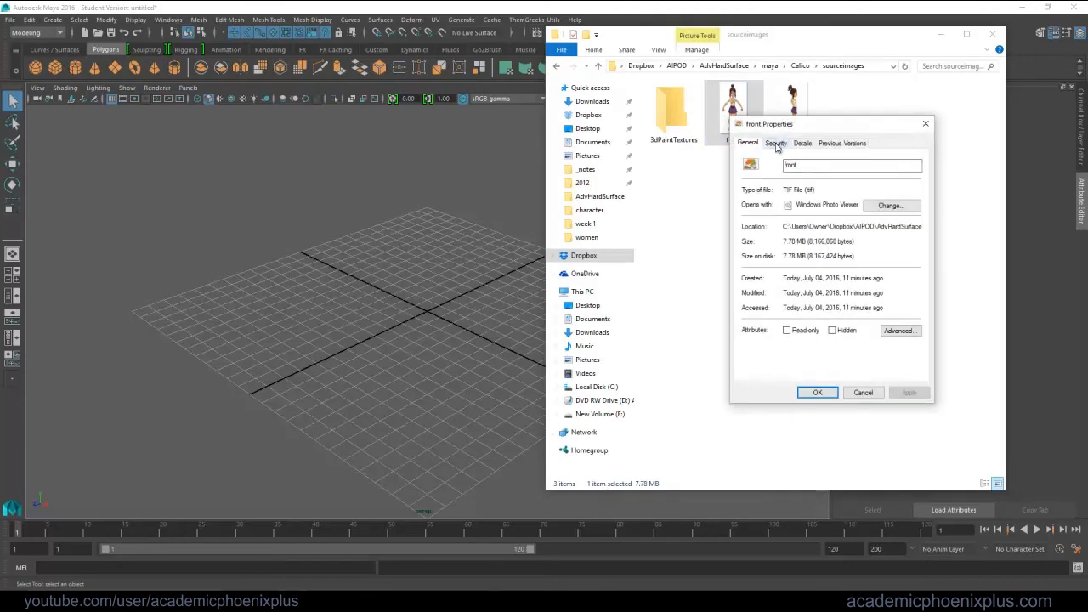
pyautogui.click(802, 143)
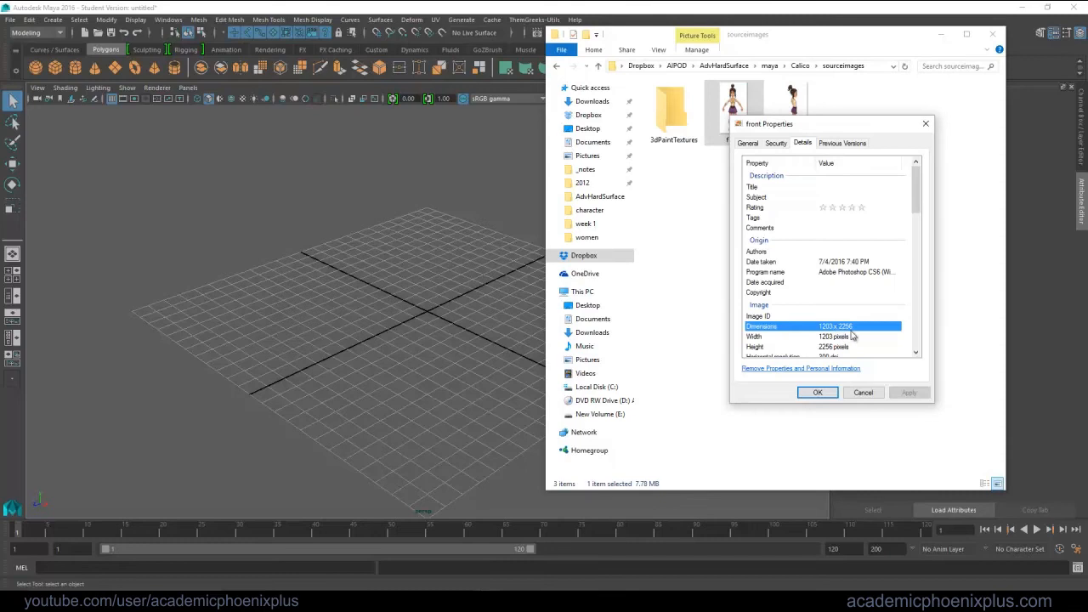
pyautogui.click(816, 391)
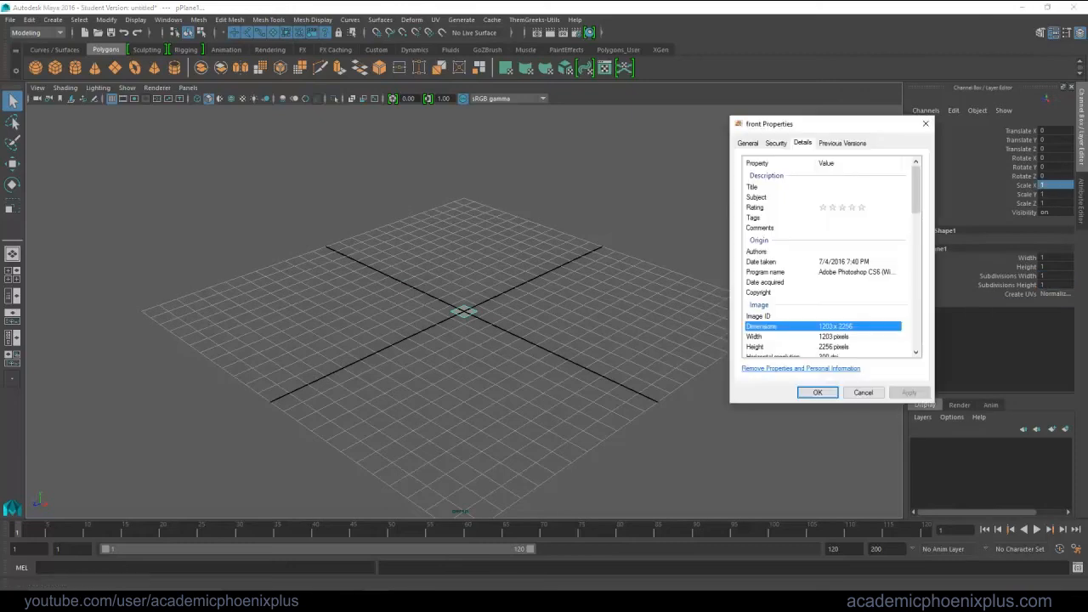
# Set the polygon plane's Channel Box scale to 12.03 to match the image width
pyautogui.click(816, 391)
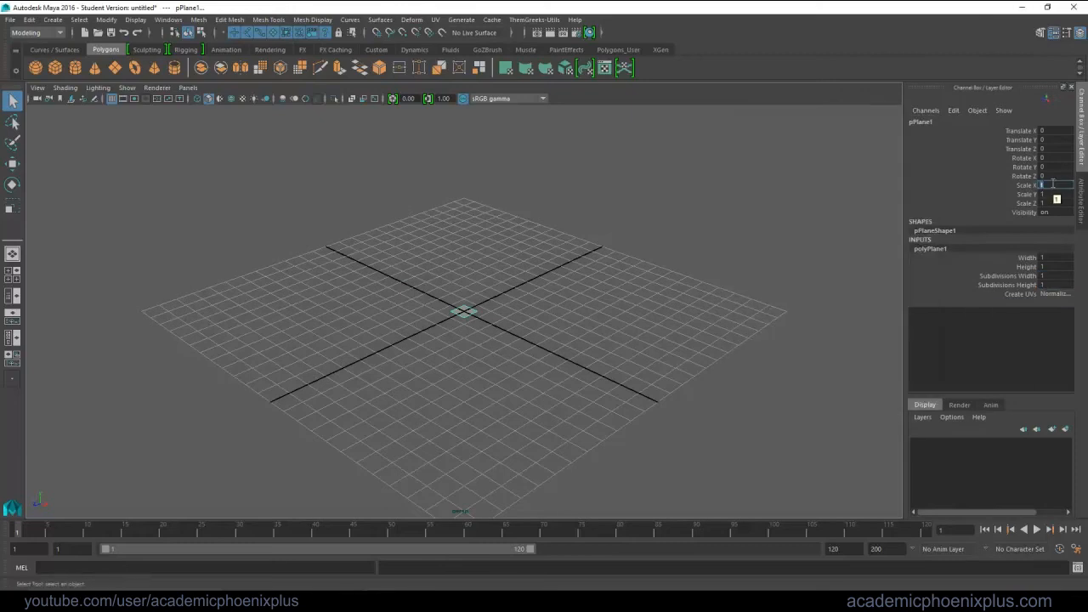
pyautogui.write('12.03')
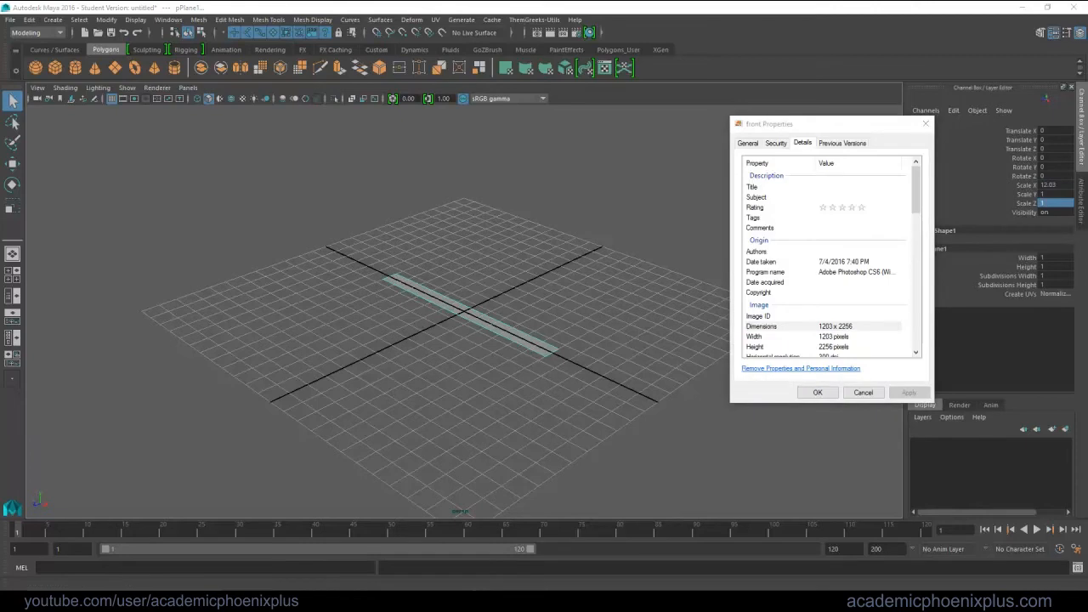
pyautogui.click(816, 391)
pyautogui.write('22.56')
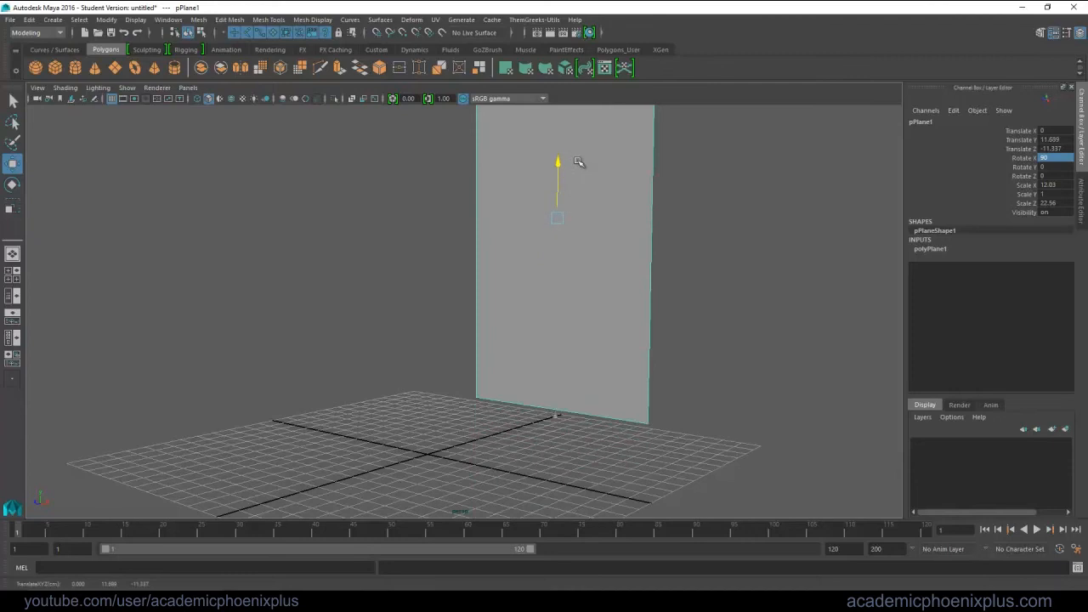
# Scale the upright plane to character size and freeze its transformations via Modify
pyautogui.click(13, 206)
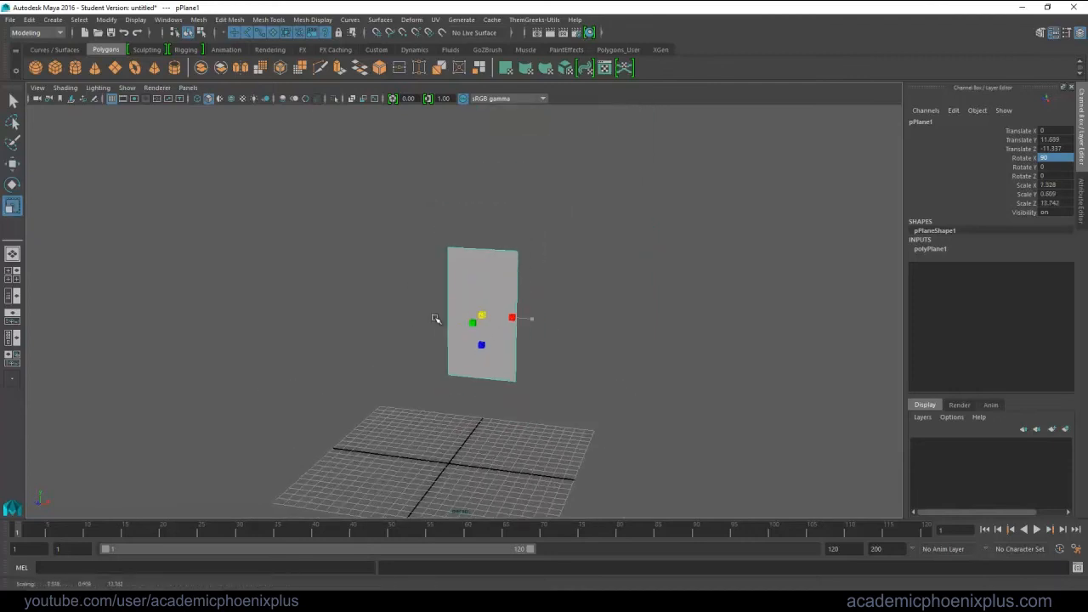
pyautogui.click(105, 20)
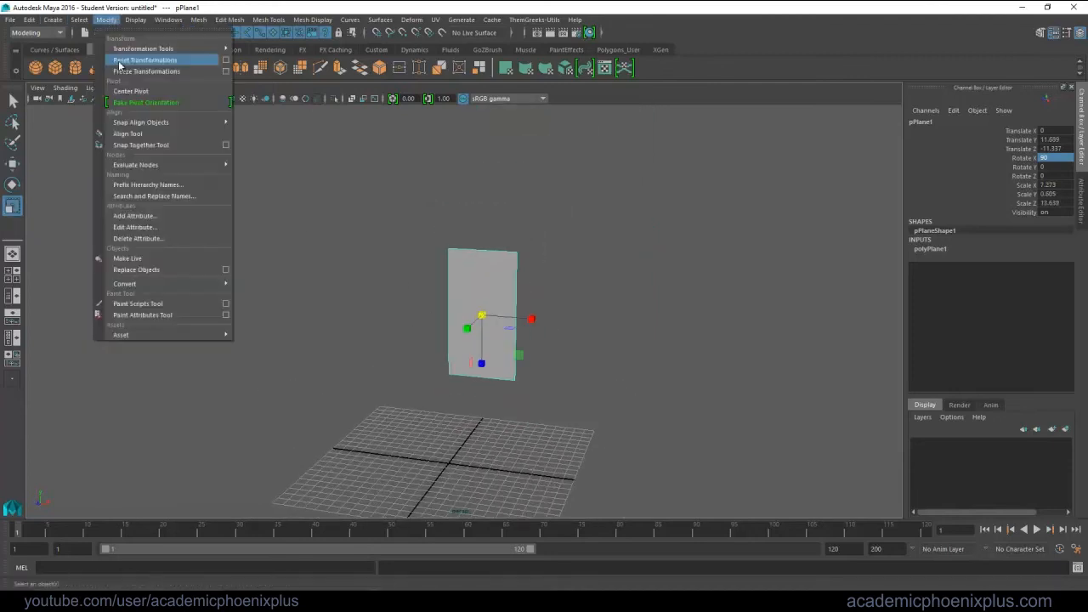
pyautogui.click(145, 60)
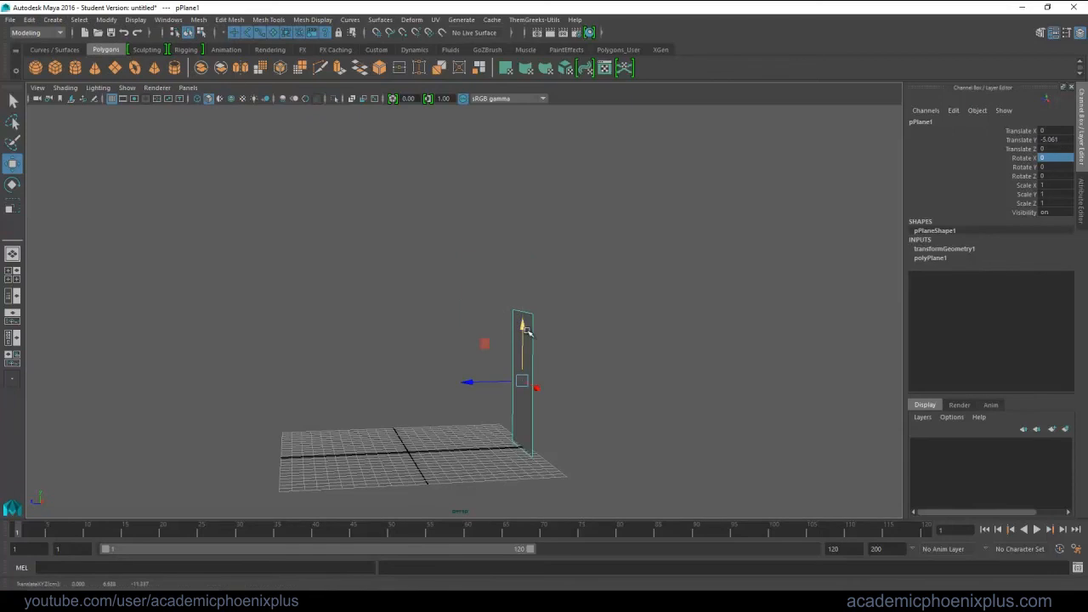
pyautogui.rightClick(521, 381)
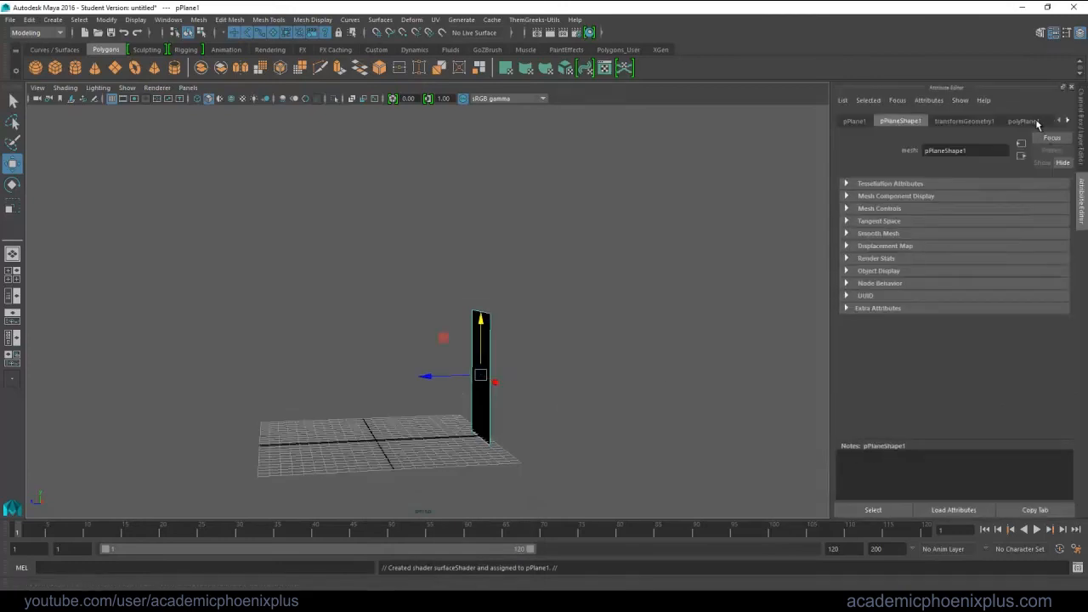
# Browse the Attribute Editor past transformGeometry to the new surfaceShader's settings
pyautogui.click(915, 119)
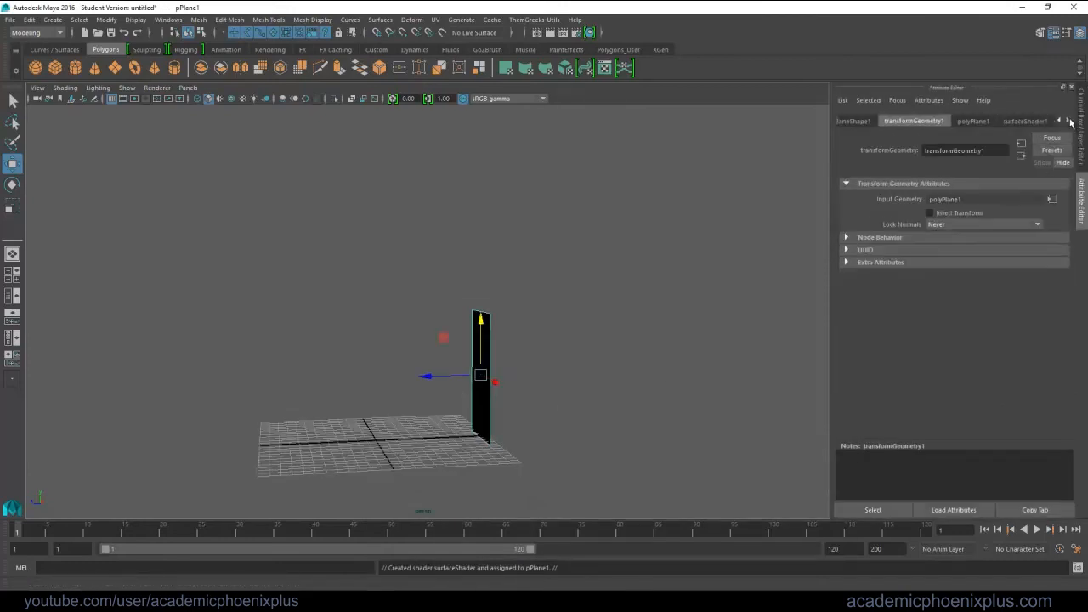
pyautogui.click(1025, 119)
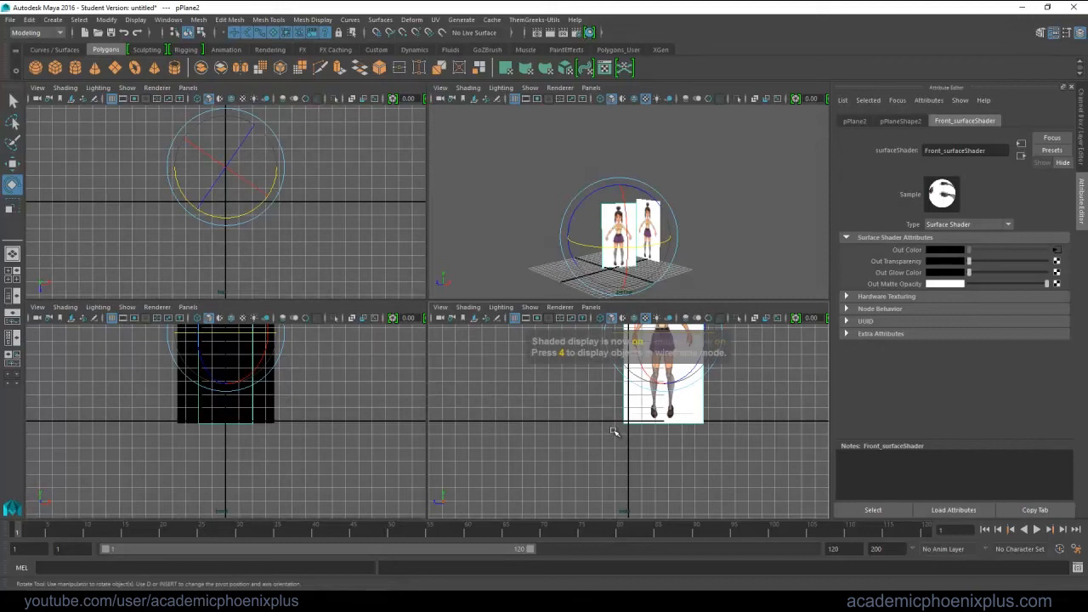
# Enable textured display (6) and map a File texture into the shader's Out Color for the reference image
pyautogui.press('6')
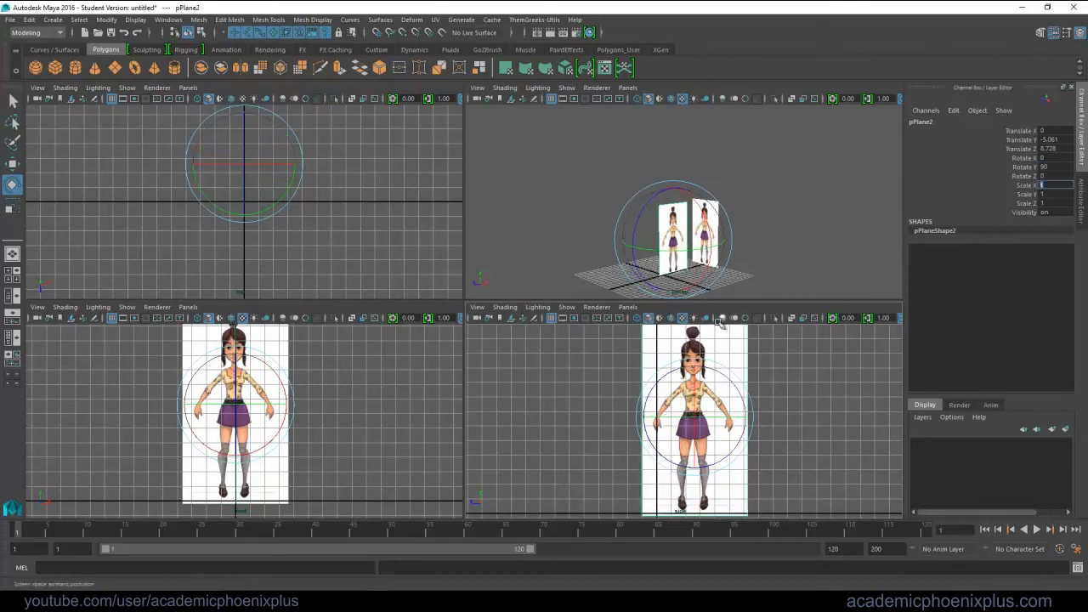
pyautogui.rightClick(680, 417)
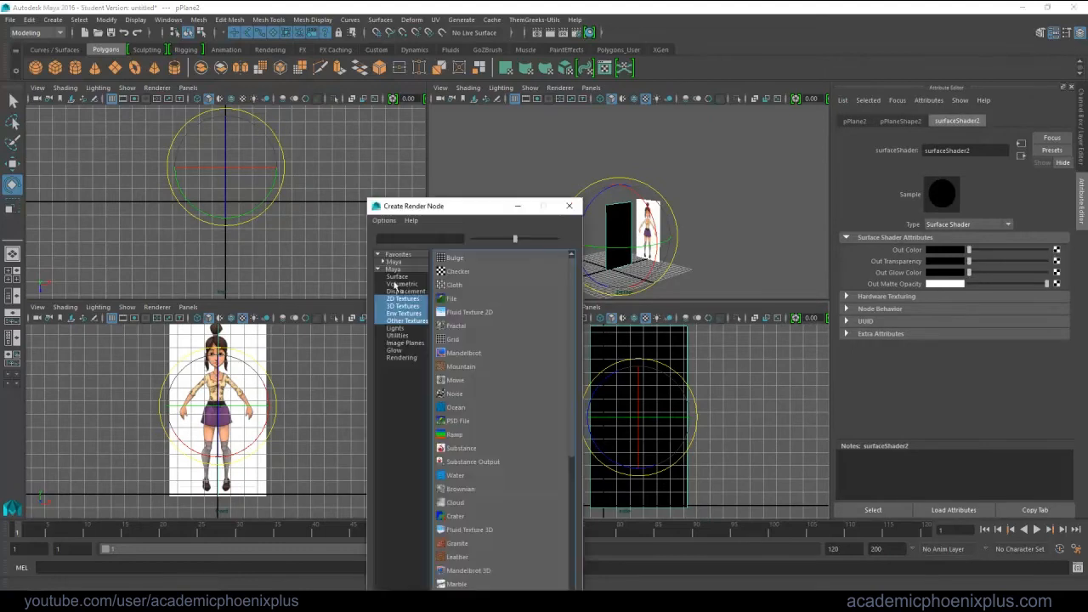
pyautogui.click(452, 299)
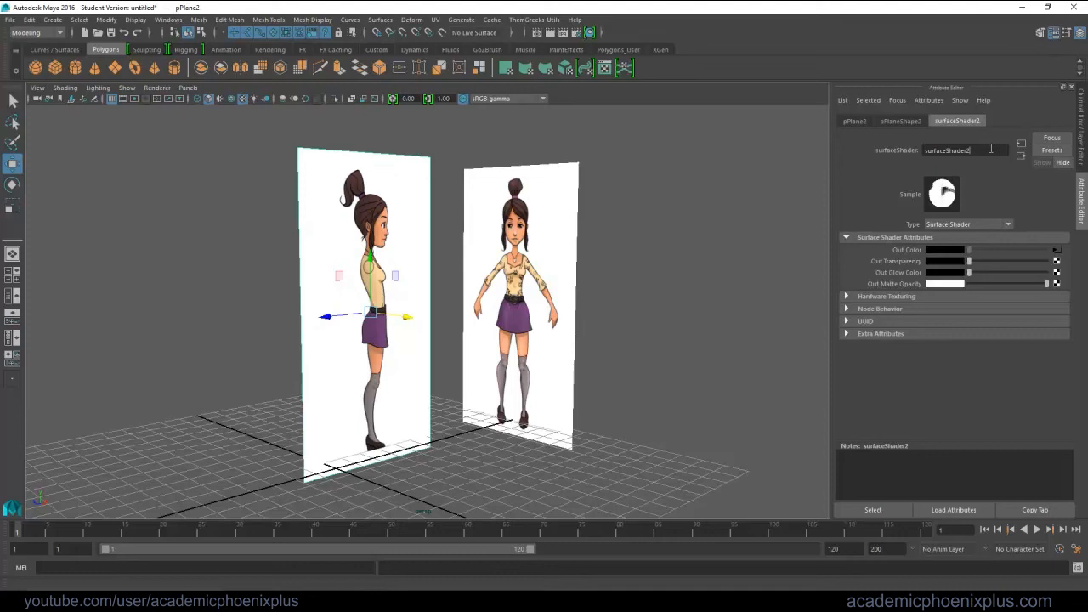
# Name the second shader wide_surfaceShader
pyautogui.write('wide_surfaceShader')
pyautogui.write('side_geo')
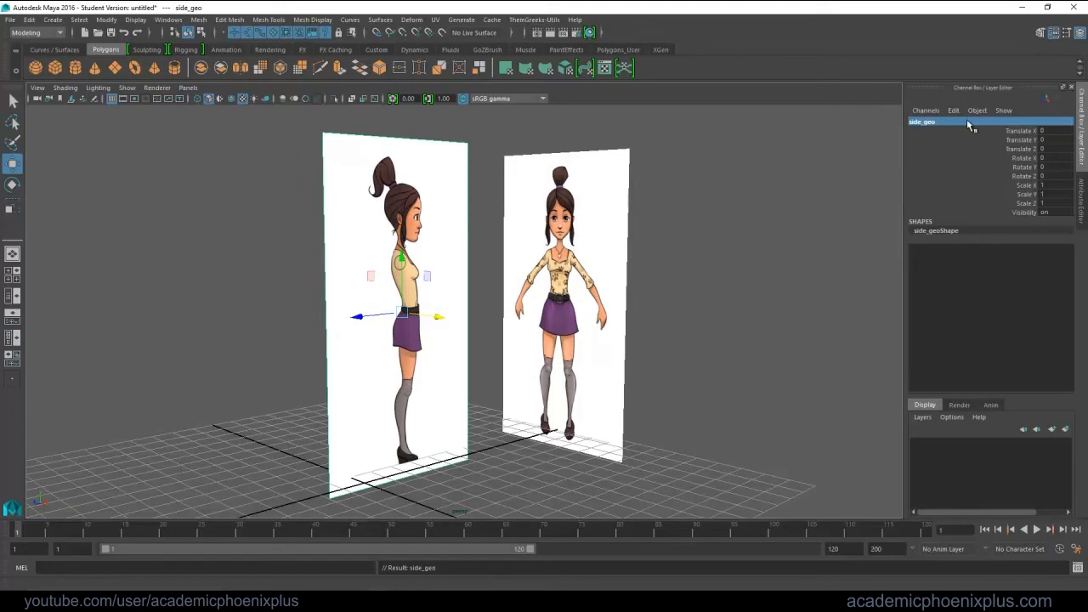
# Create a display layer holding both planes and rename it reference_layer
pyautogui.click(1051, 428)
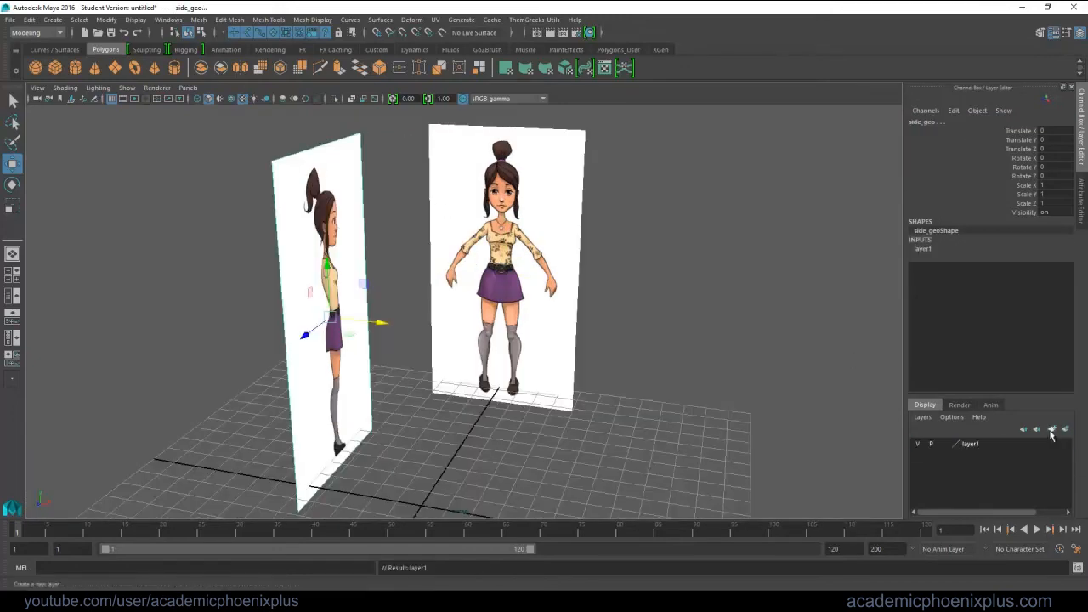
pyautogui.doubleClick(968, 444)
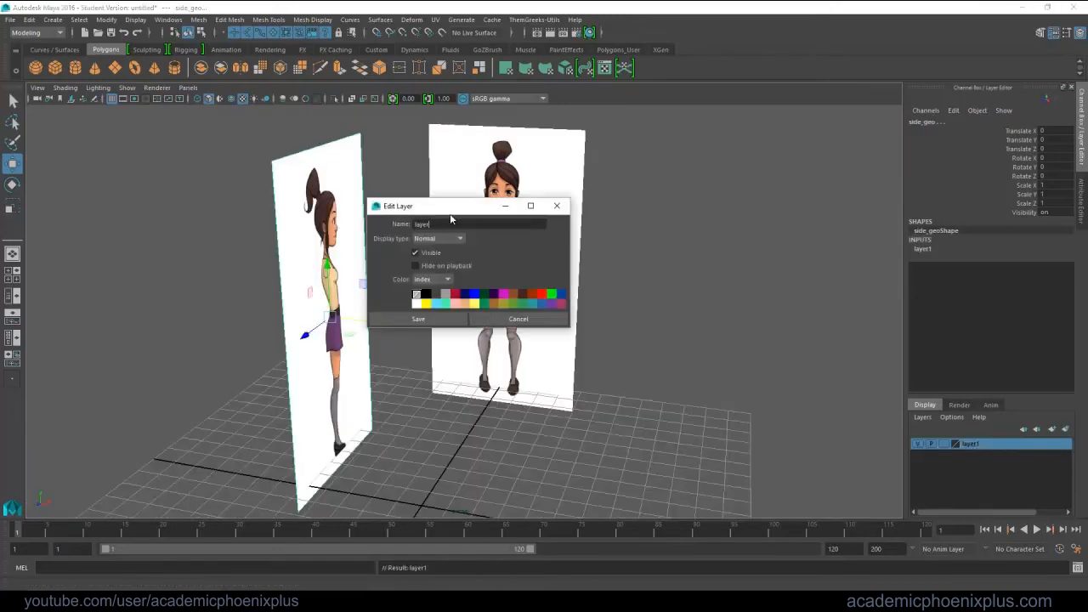
pyautogui.write('reference_layer')
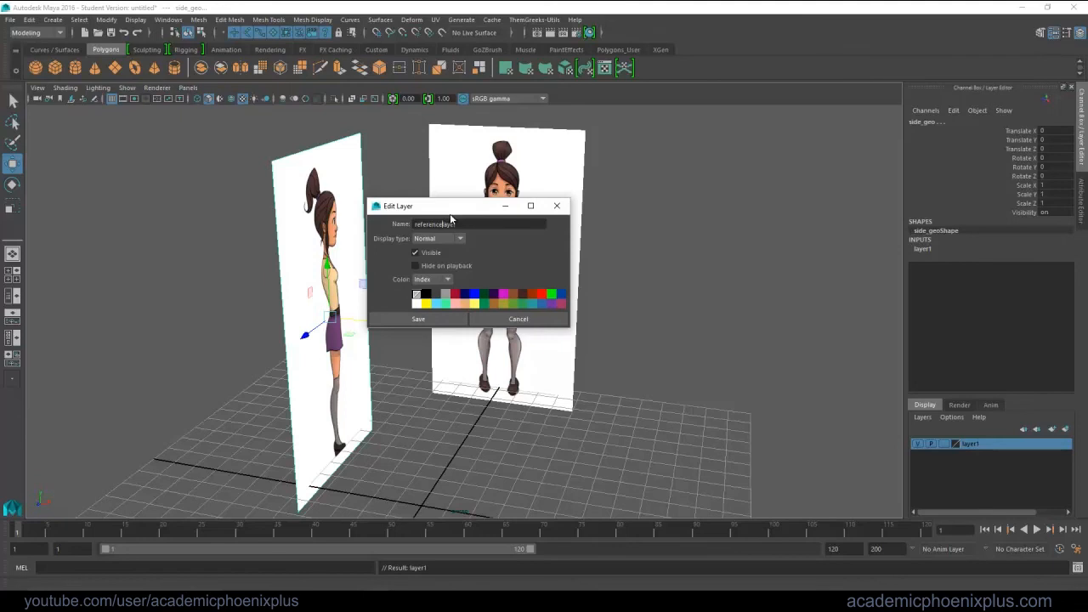
pyautogui.click(419, 317)
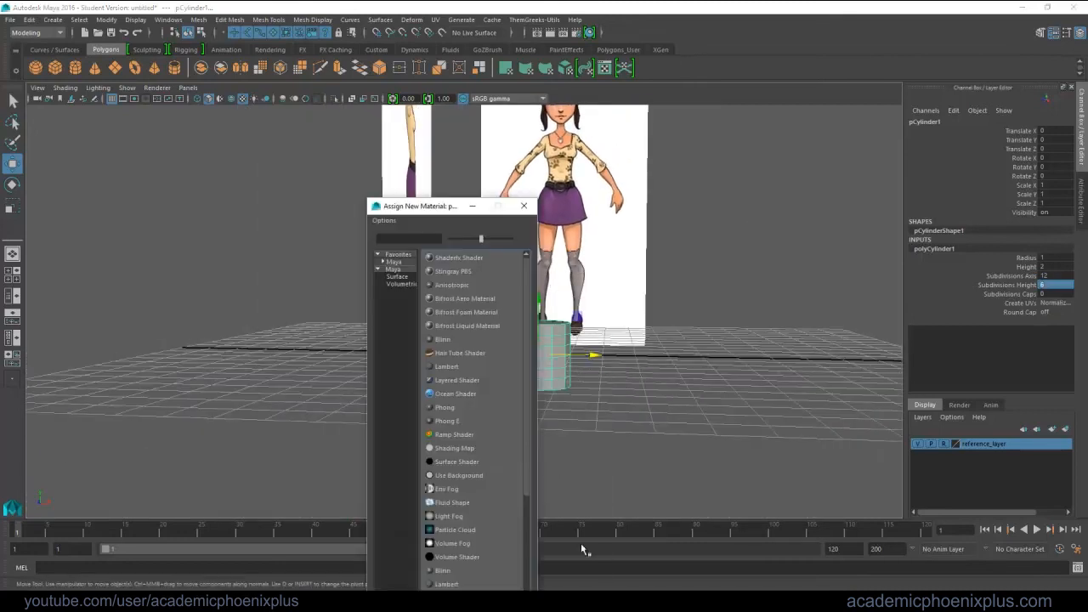
# Assign a new Lambert material to the low-poly cylinder and view it in the Attribute Editor
pyautogui.click(442, 367)
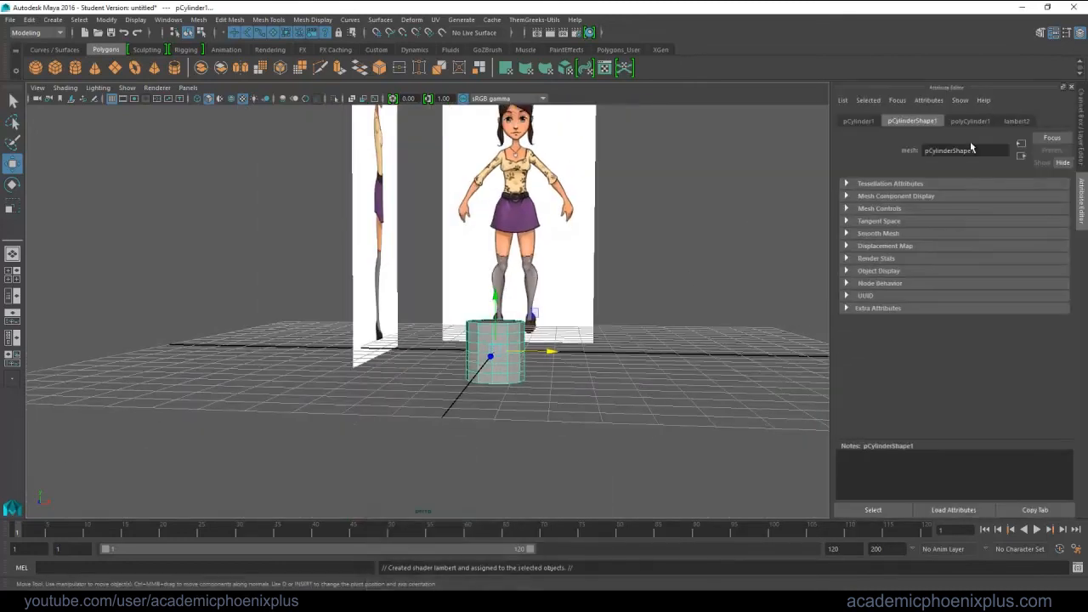
pyautogui.click(1016, 120)
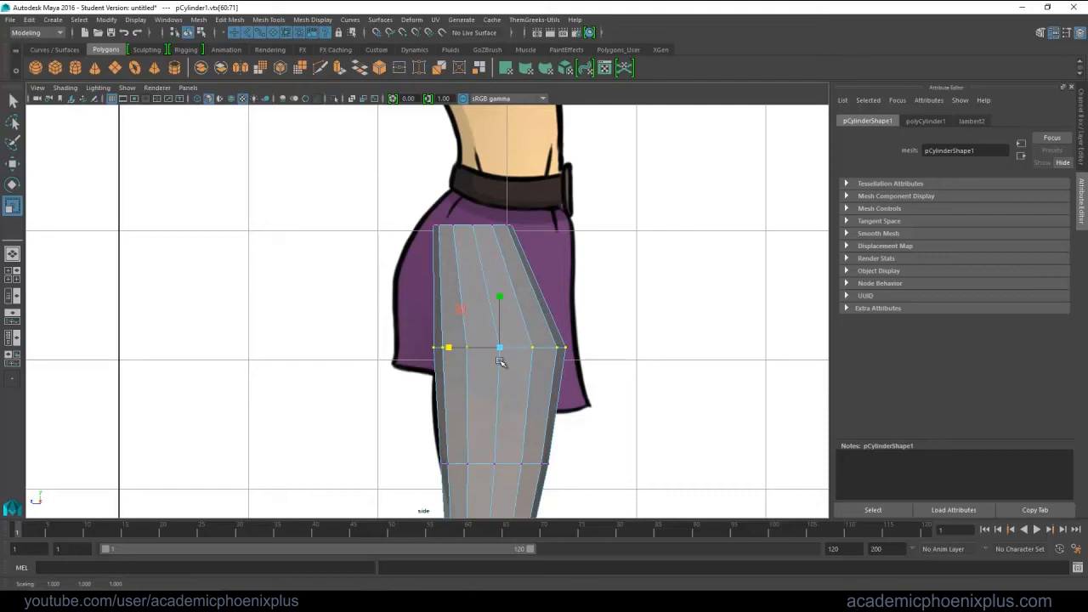
# Widen the cylinder's top vertex ring to match the thigh width in the front view
pyautogui.moveTo(500, 346); pyautogui.dragTo(472, 223)
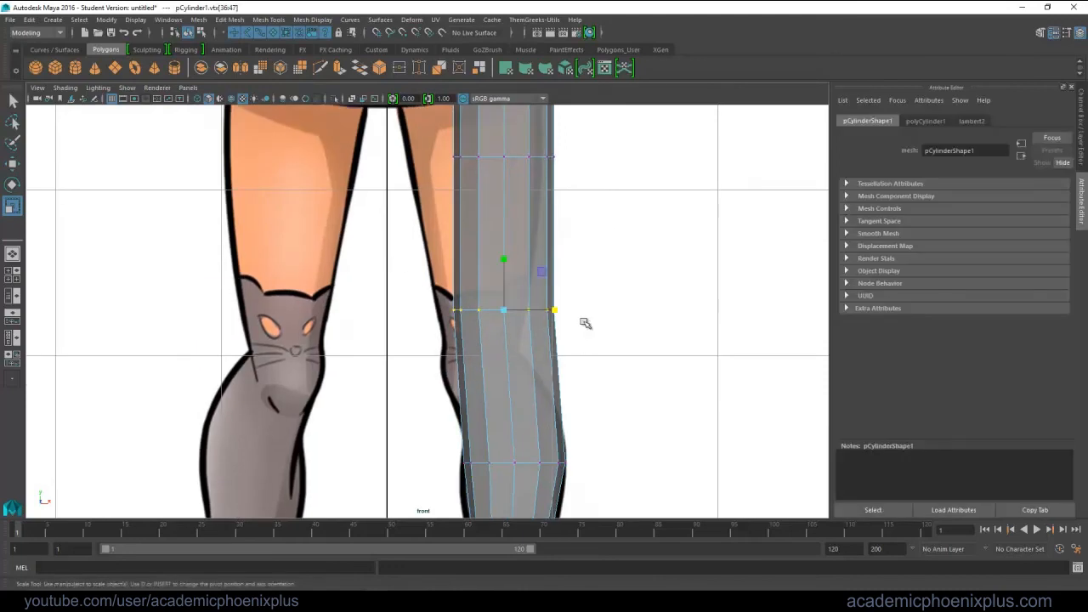
# Pull the knee-level vertex row inward to fit the leg's outline
pyautogui.moveTo(554, 310); pyautogui.dragTo(531, 309)
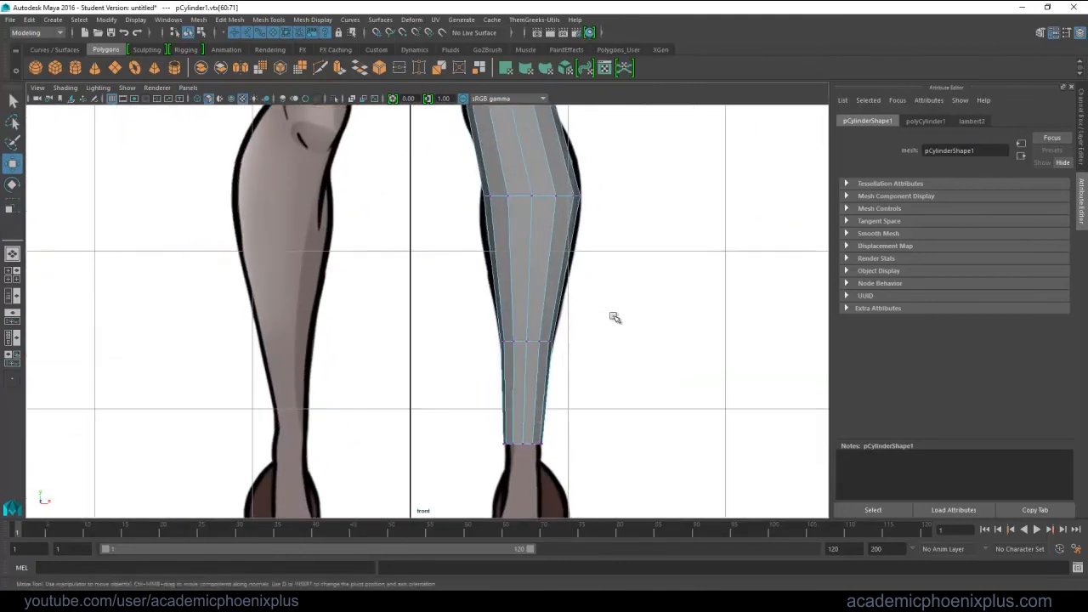
# Insert extra horizontal edge loops and move the vertex rings onto the knee and calf outline
pyautogui.rightClick(499, 181)
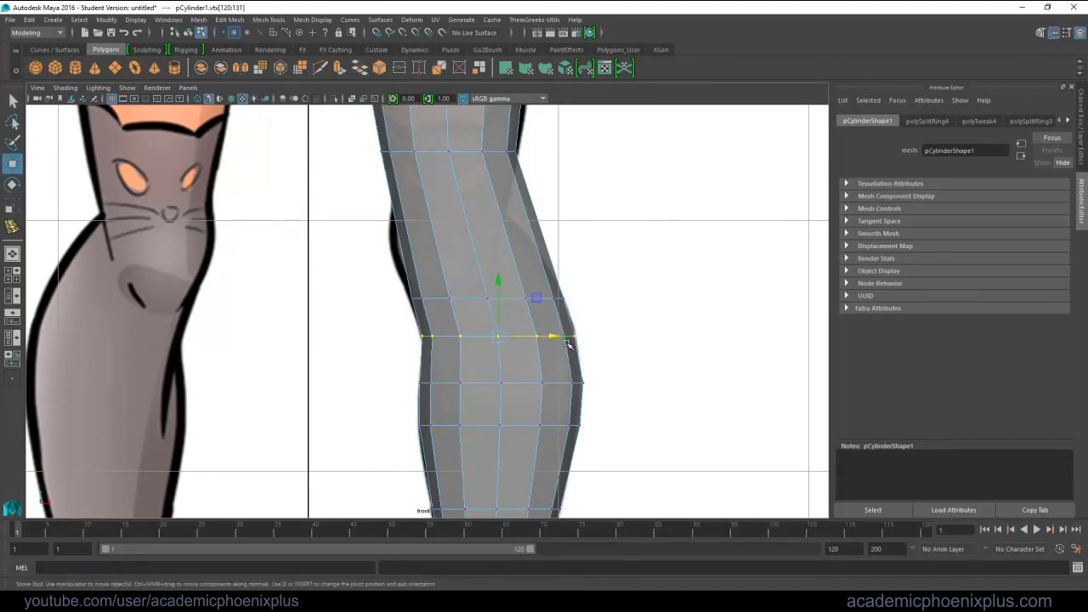
pyautogui.moveTo(553, 337); pyautogui.dragTo(560, 348)
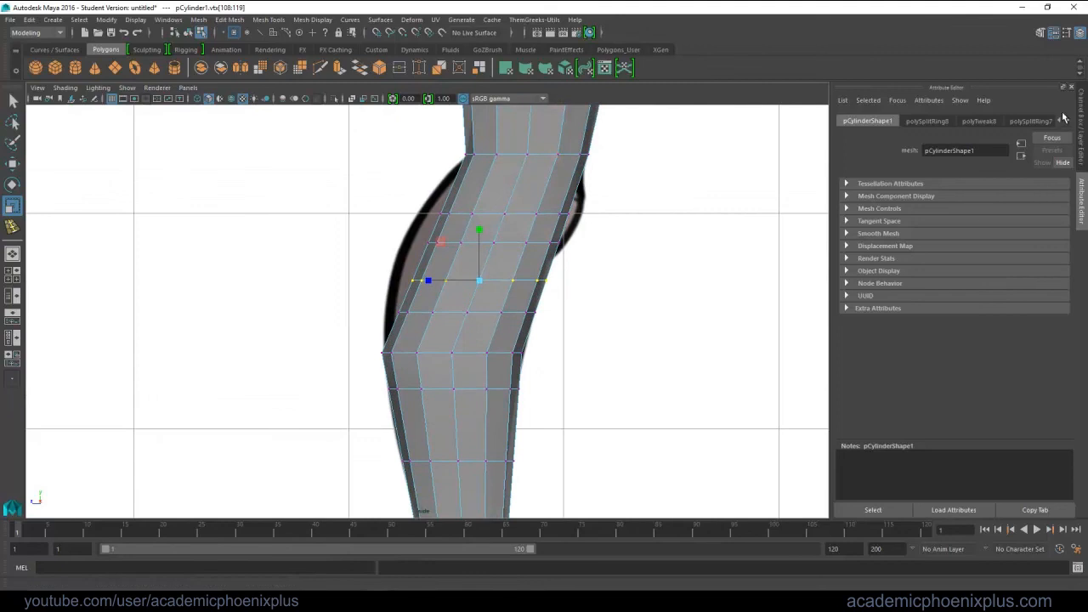
# Shape the vertex rows to the side-view profile, add one more edge loop, and return to the Select Tool
pyautogui.click(929, 100)
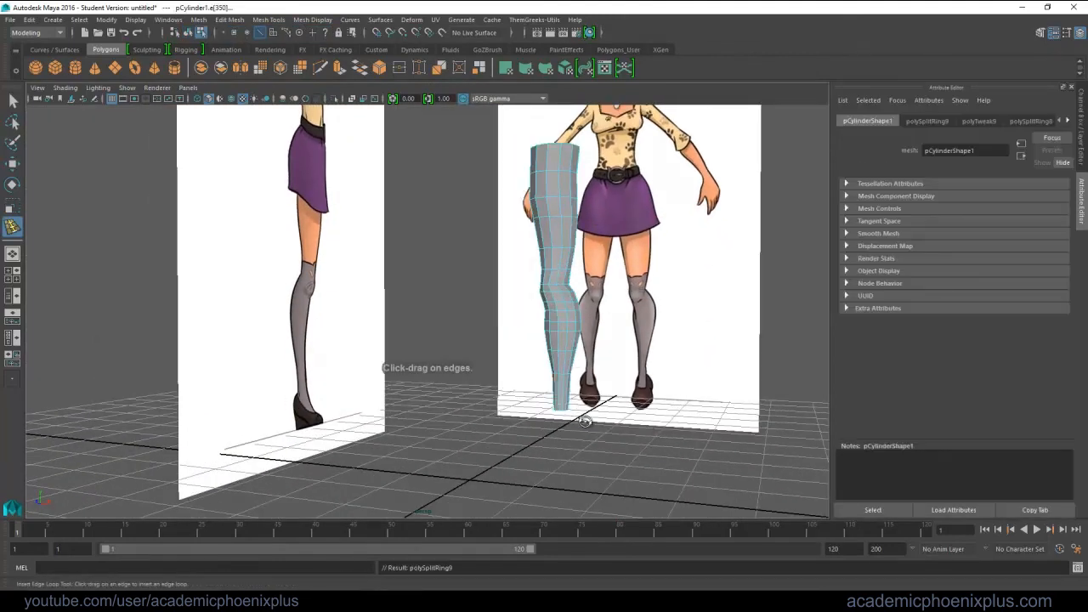
pyautogui.moveTo(582, 422); pyautogui.dragTo(467, 425)
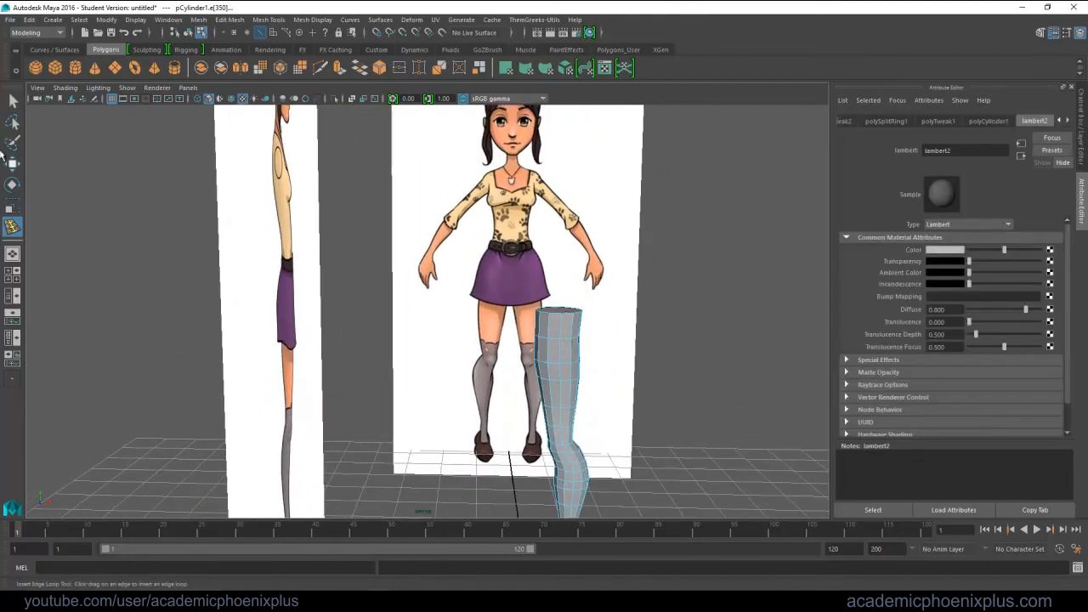
pyautogui.click(14, 102)
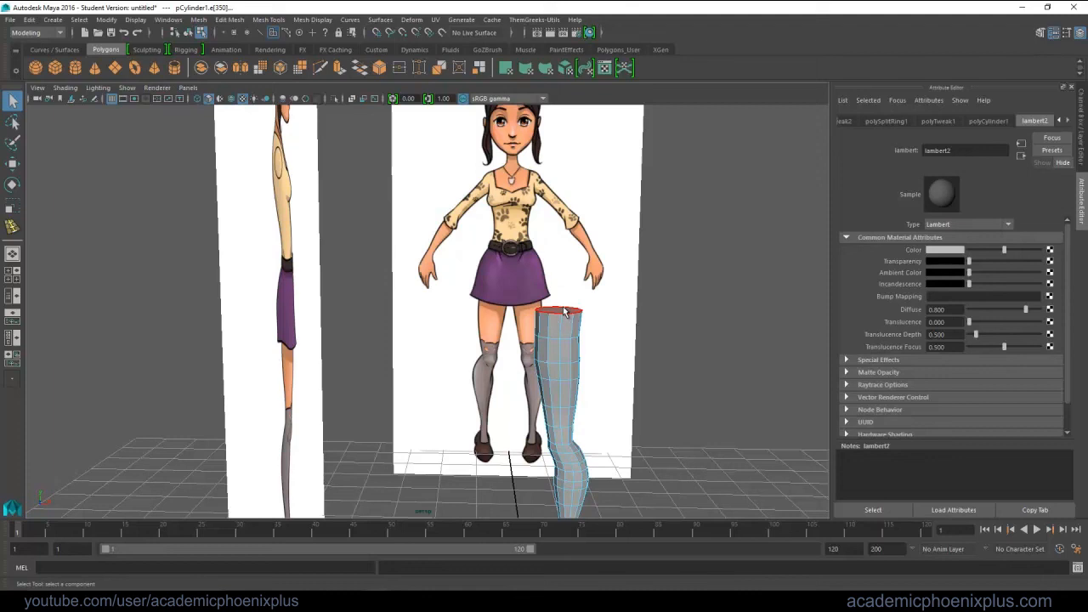